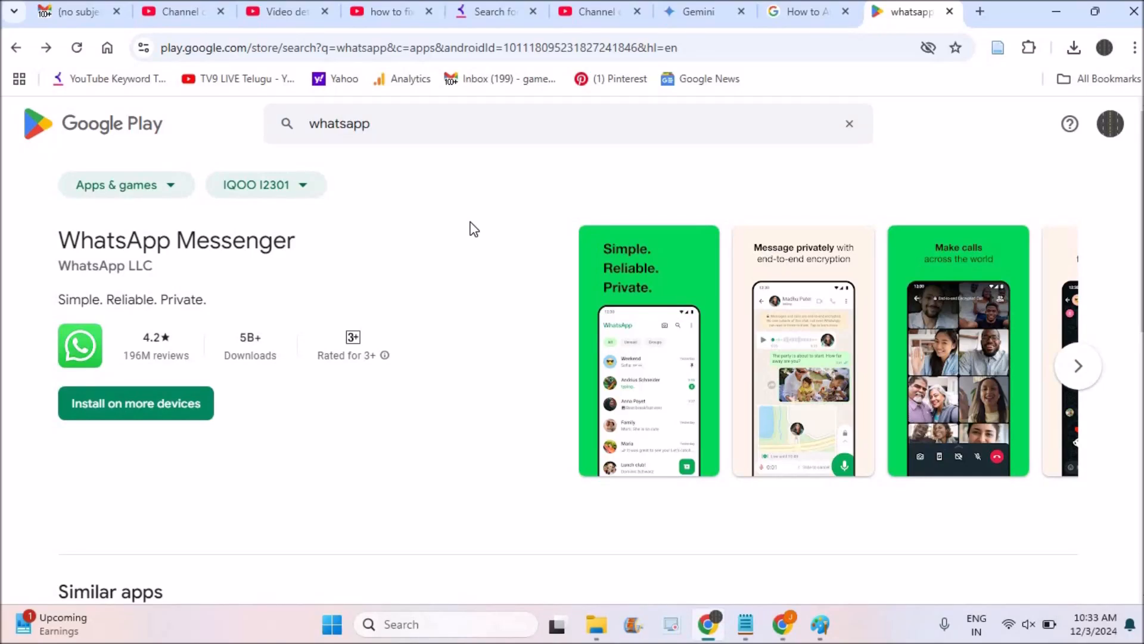
pyautogui.moveTo(136, 403)
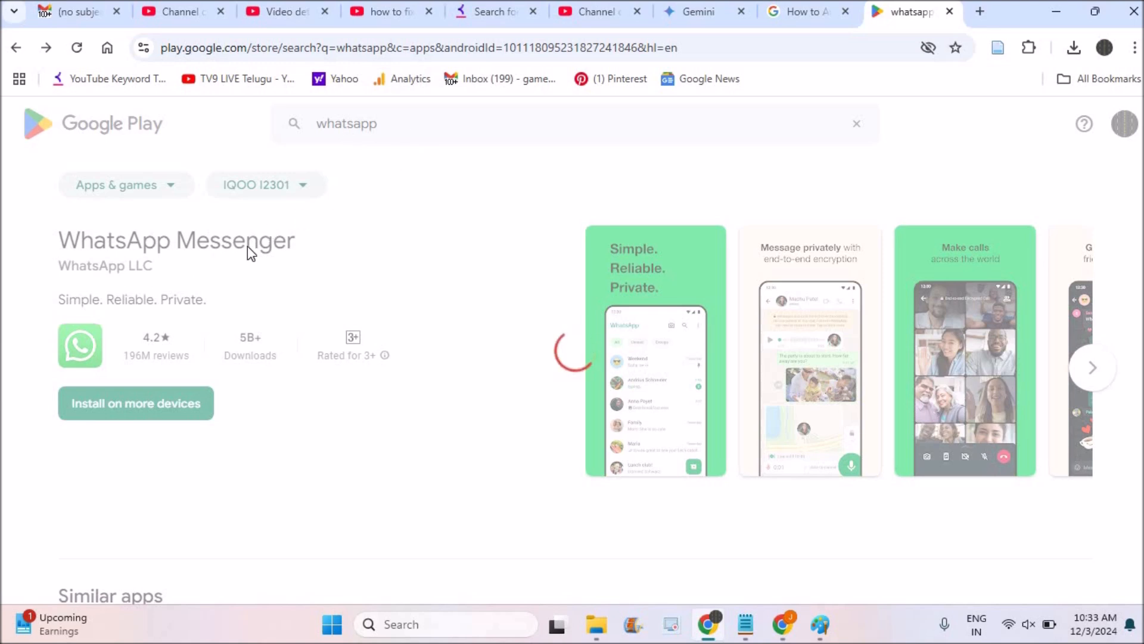
# Open WhatsApp's install-to-device dialog to check eligible devices, then dismiss it
pyautogui.click(135, 403)
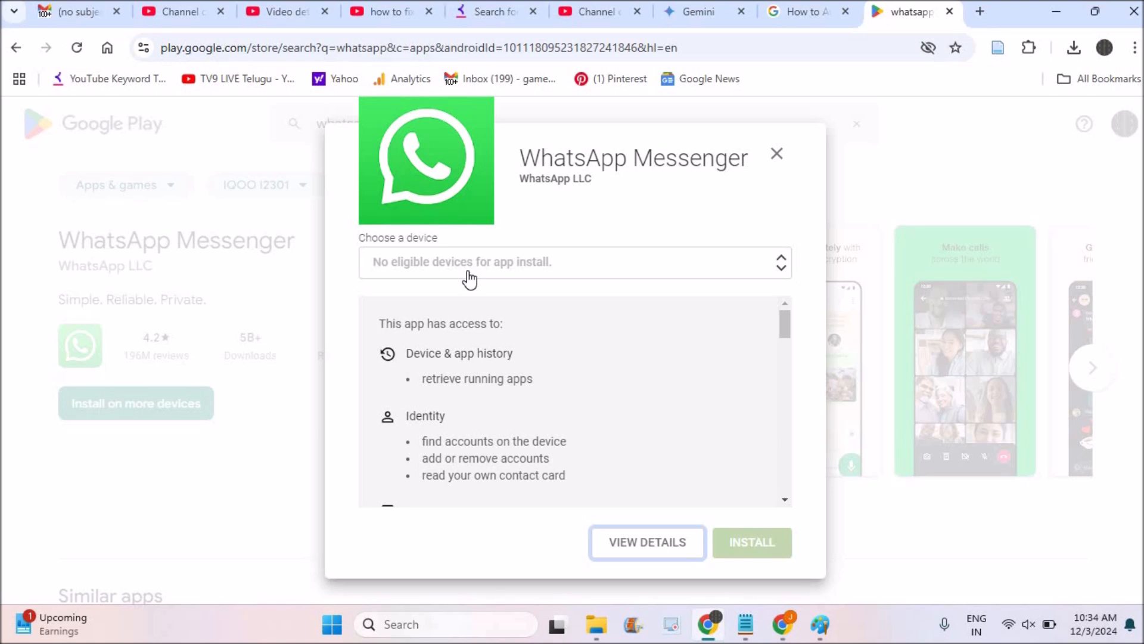
pyautogui.moveTo(728, 276)
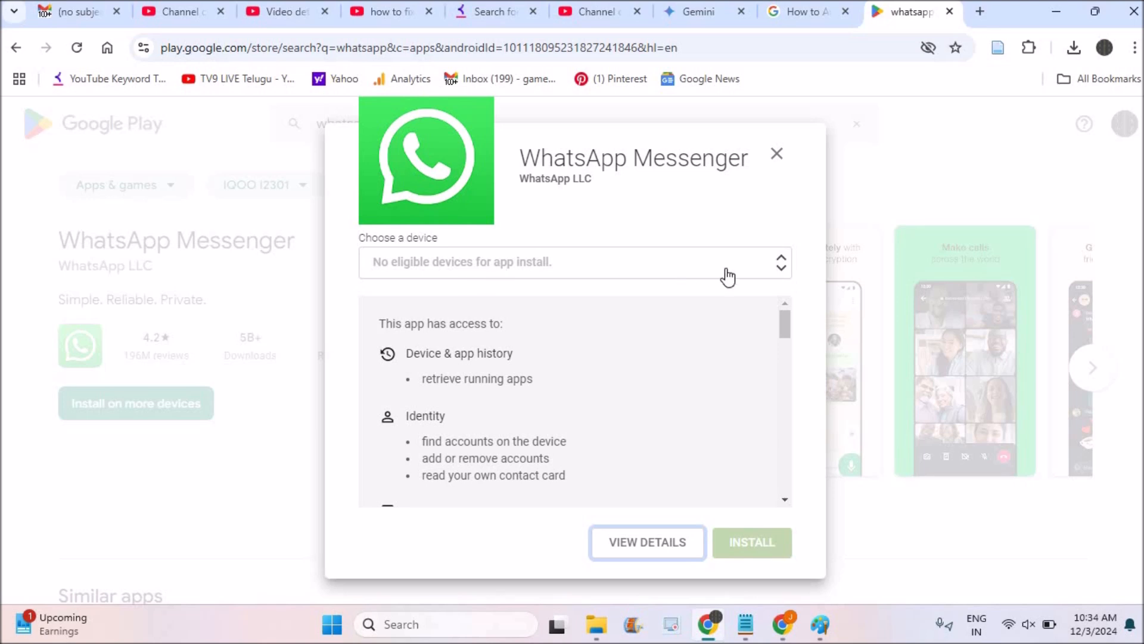
pyautogui.click(780, 262)
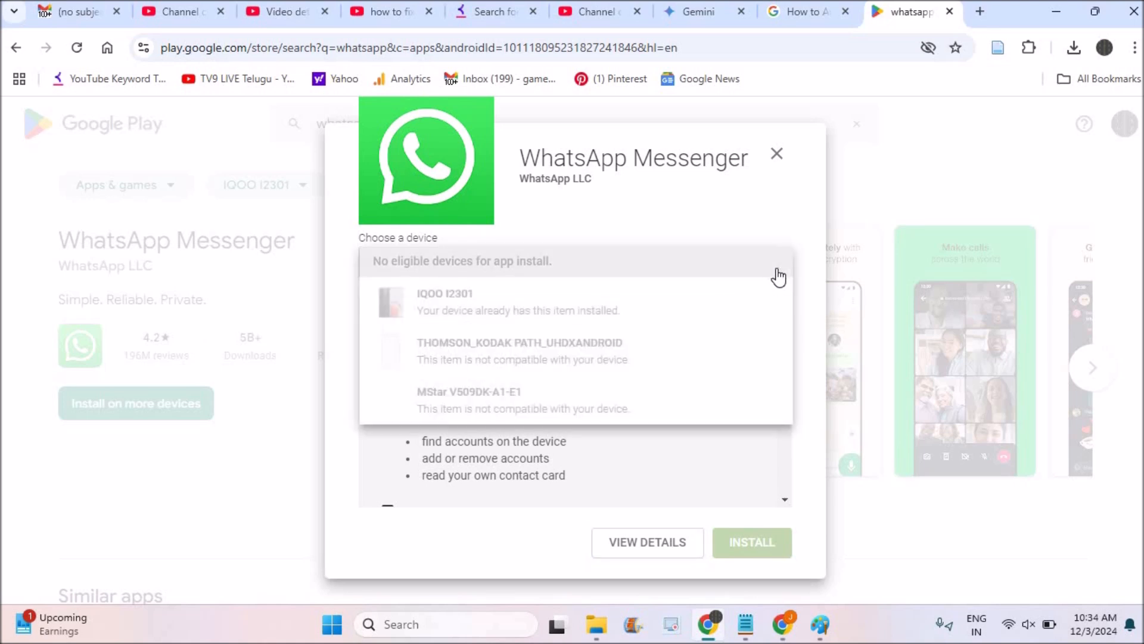
pyautogui.moveTo(665, 329)
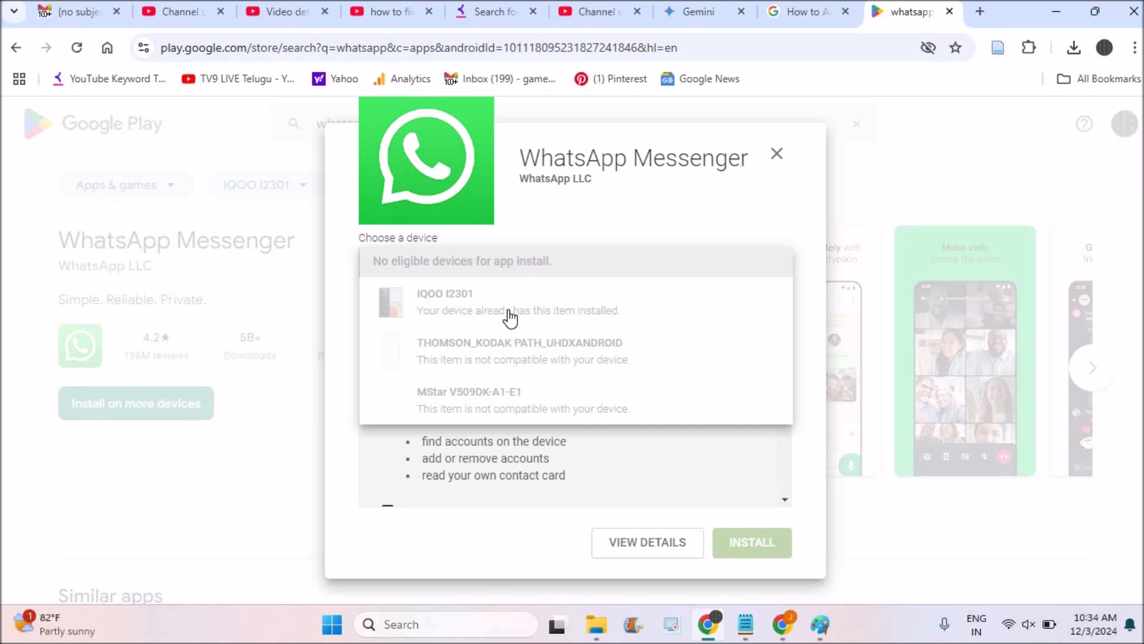
pyautogui.moveTo(610, 326)
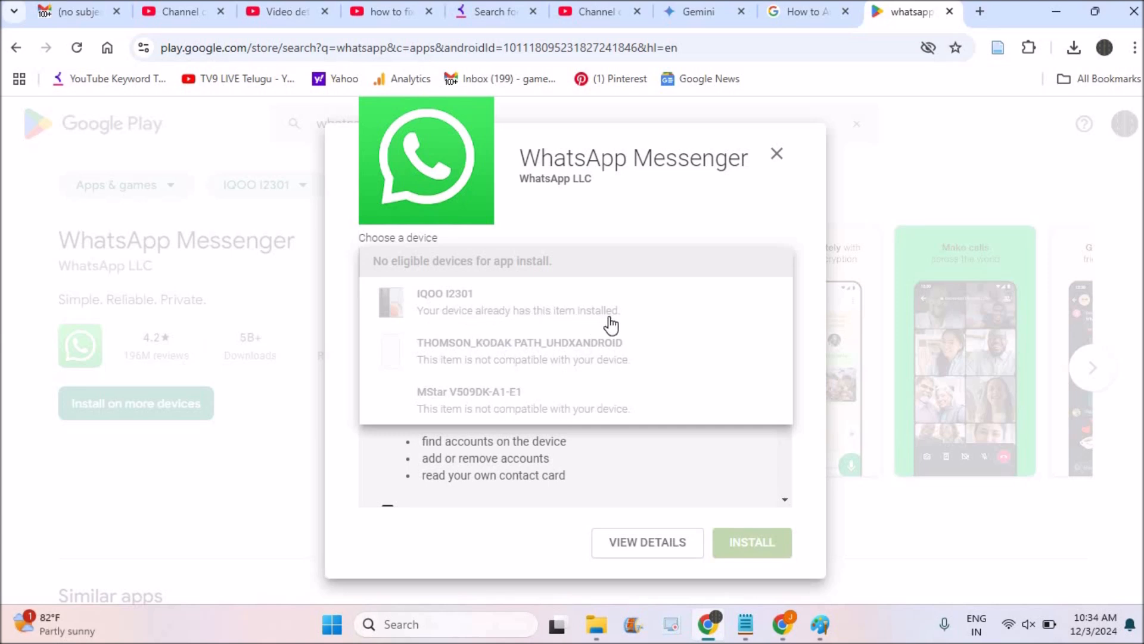
pyautogui.moveTo(777, 162)
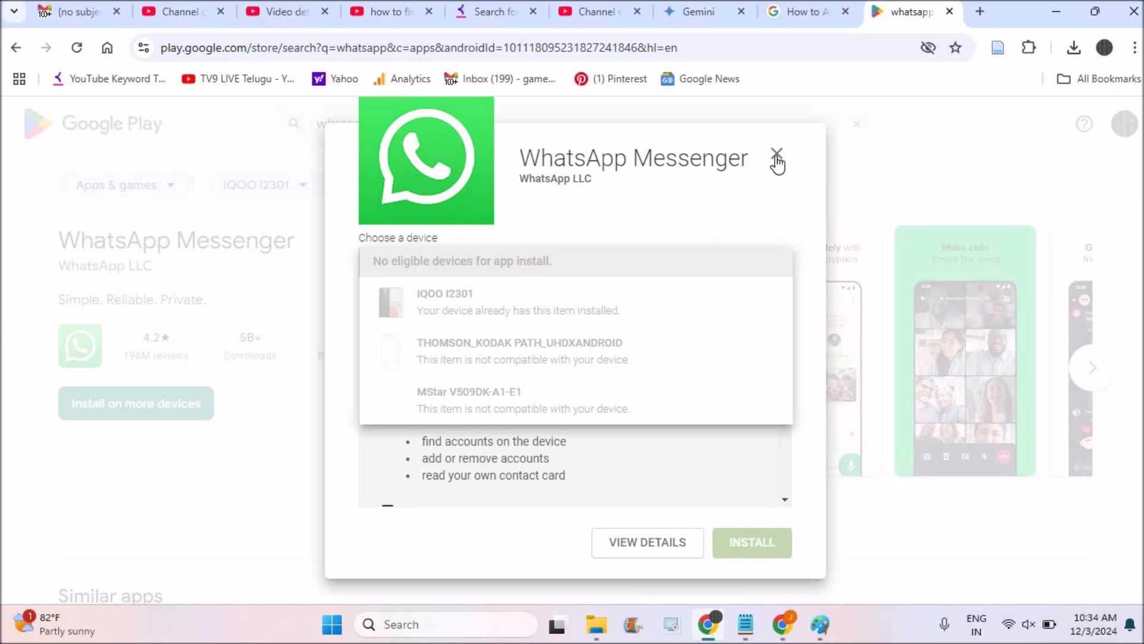
pyautogui.click(778, 158)
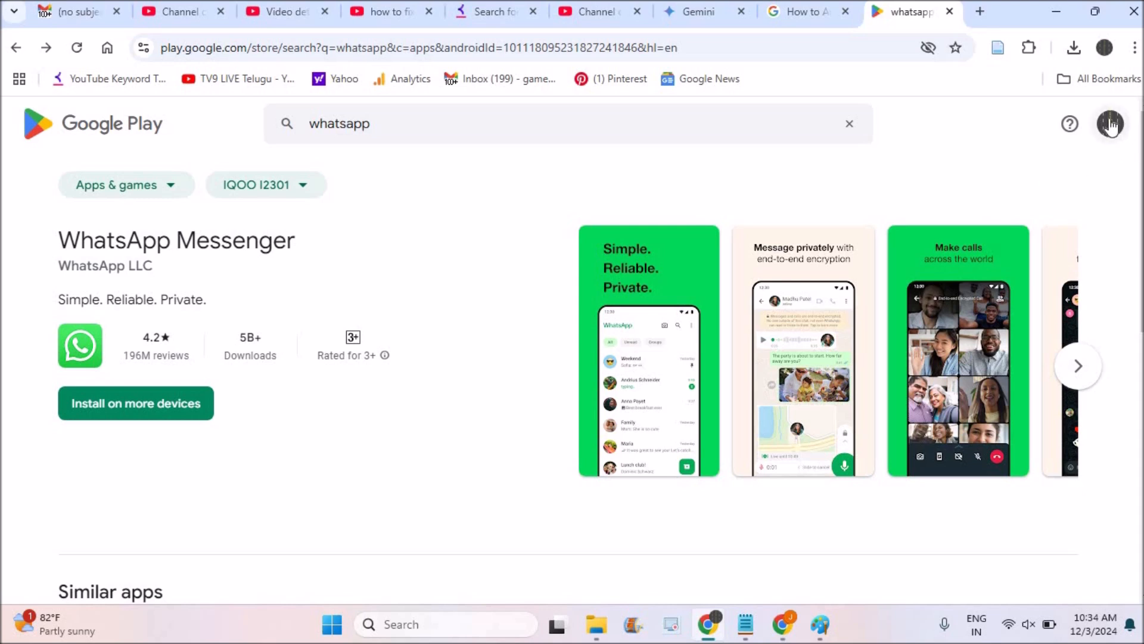
pyautogui.moveTo(887, 175)
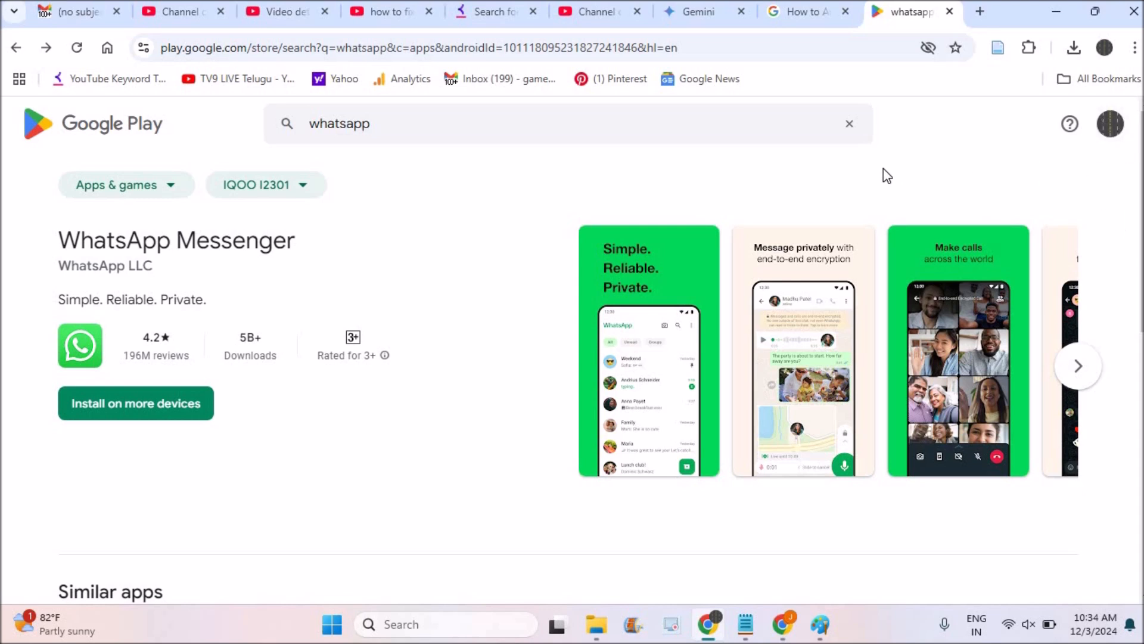
pyautogui.moveTo(984, 184)
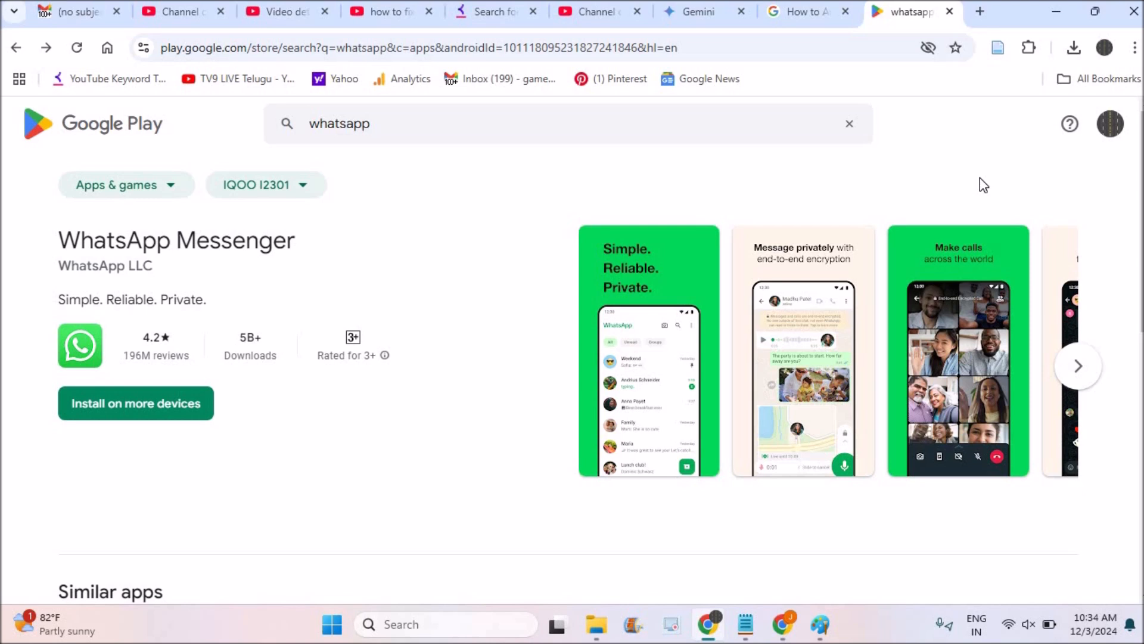
pyautogui.moveTo(250, 222)
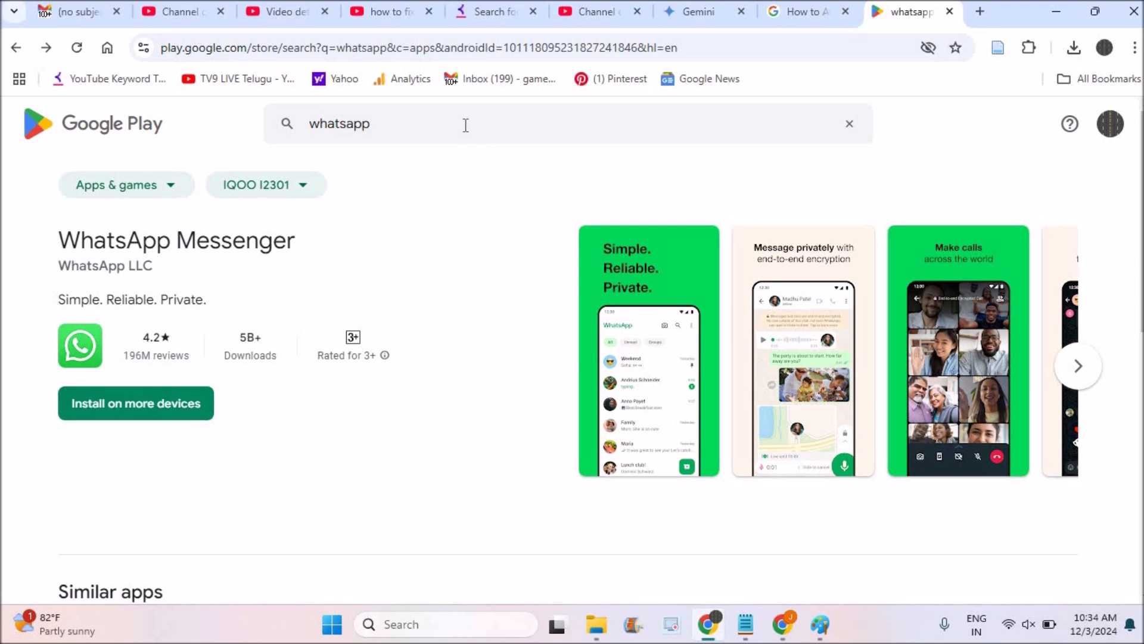
# Search for duolingo, begin installing Duolingo: Language Lessons, then go to Games and open a new tab
pyautogui.write('duo')
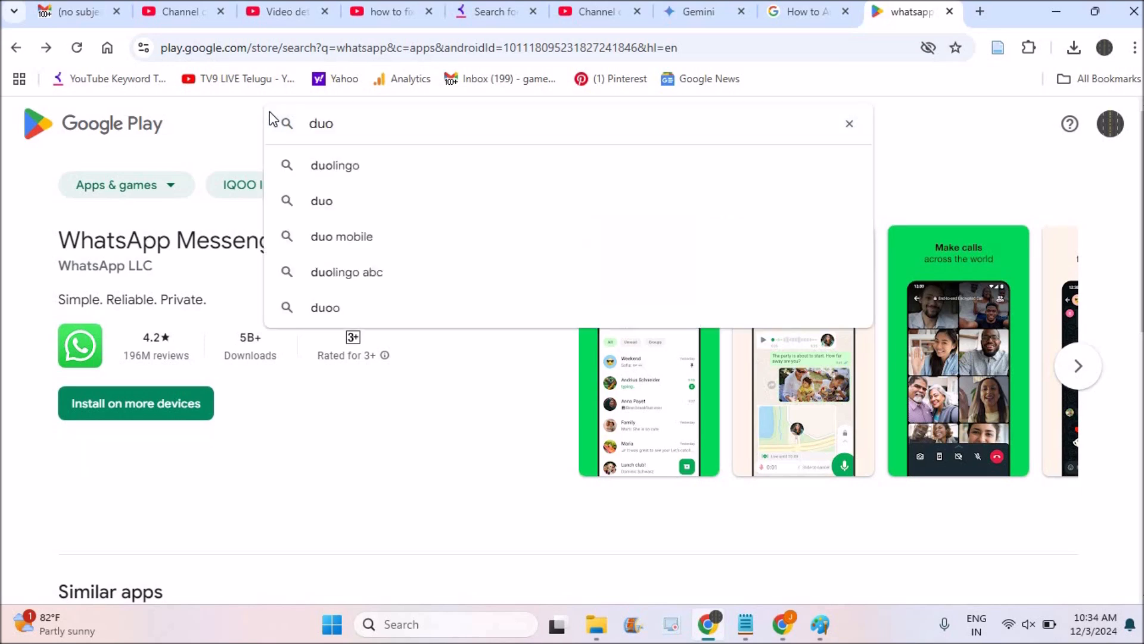
pyautogui.moveTo(335, 165)
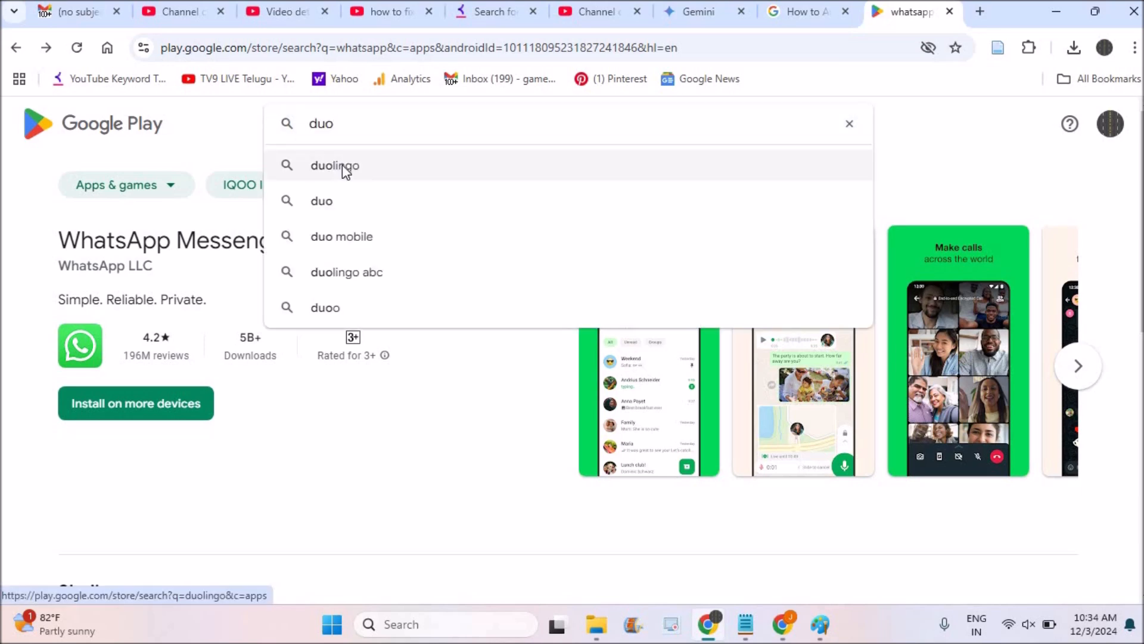
pyautogui.click(334, 165)
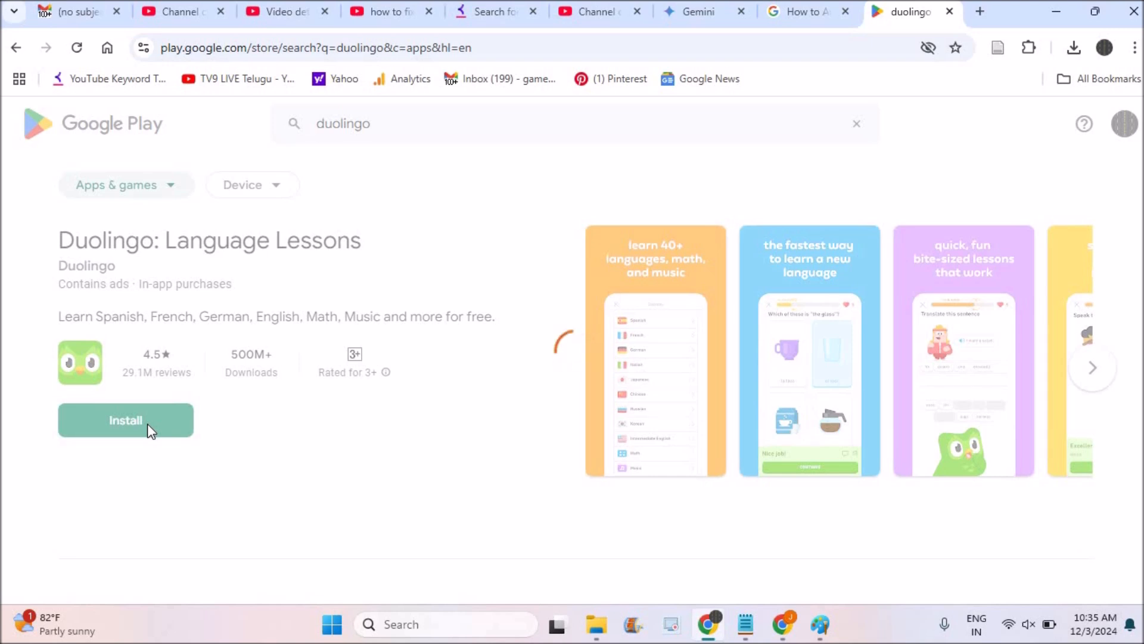
pyautogui.click(126, 419)
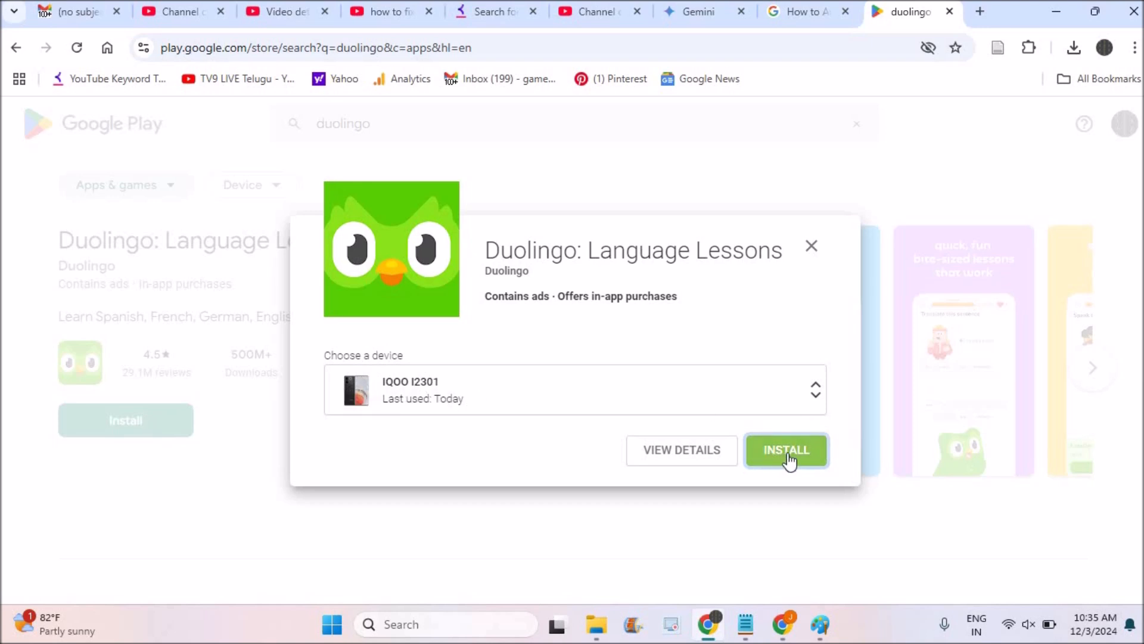
pyautogui.moveTo(530, 424)
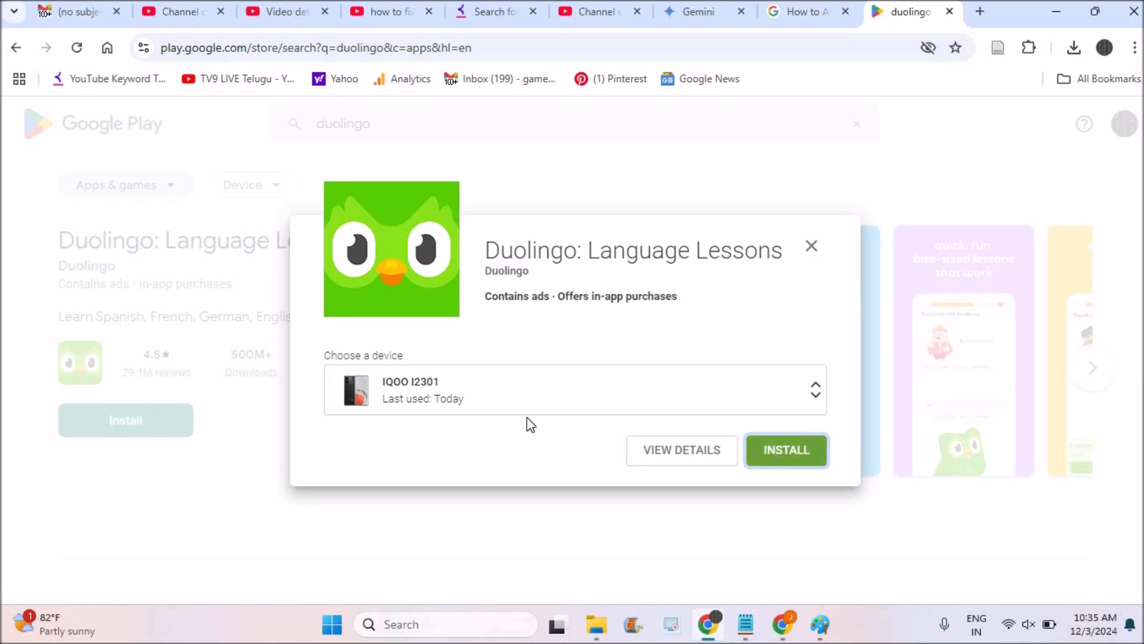
pyautogui.moveTo(711, 315)
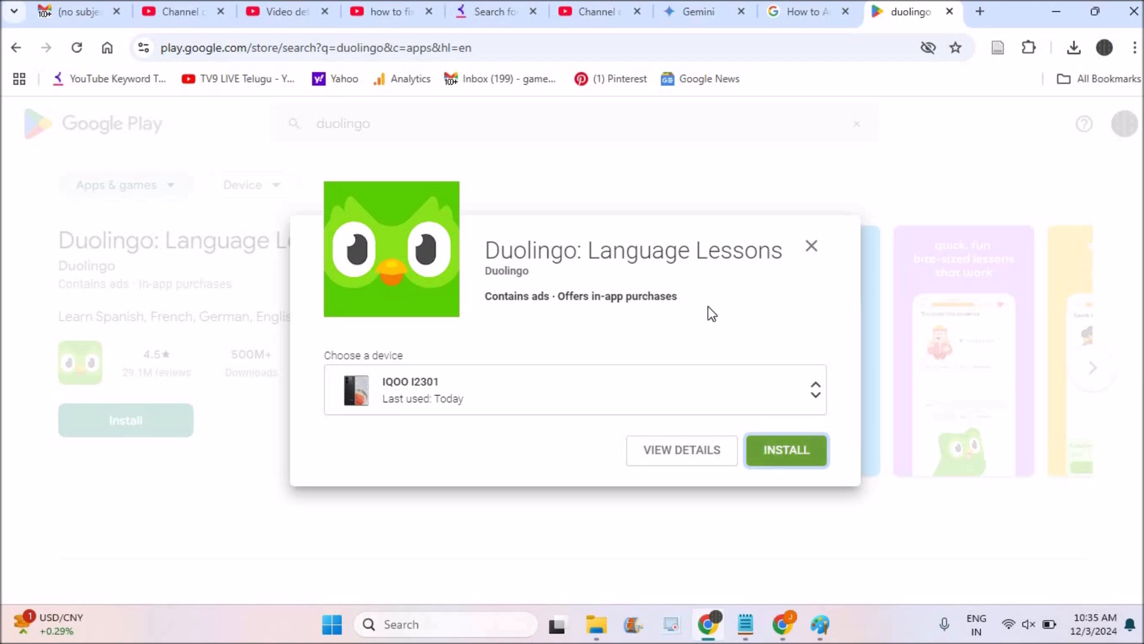
pyautogui.click(810, 245)
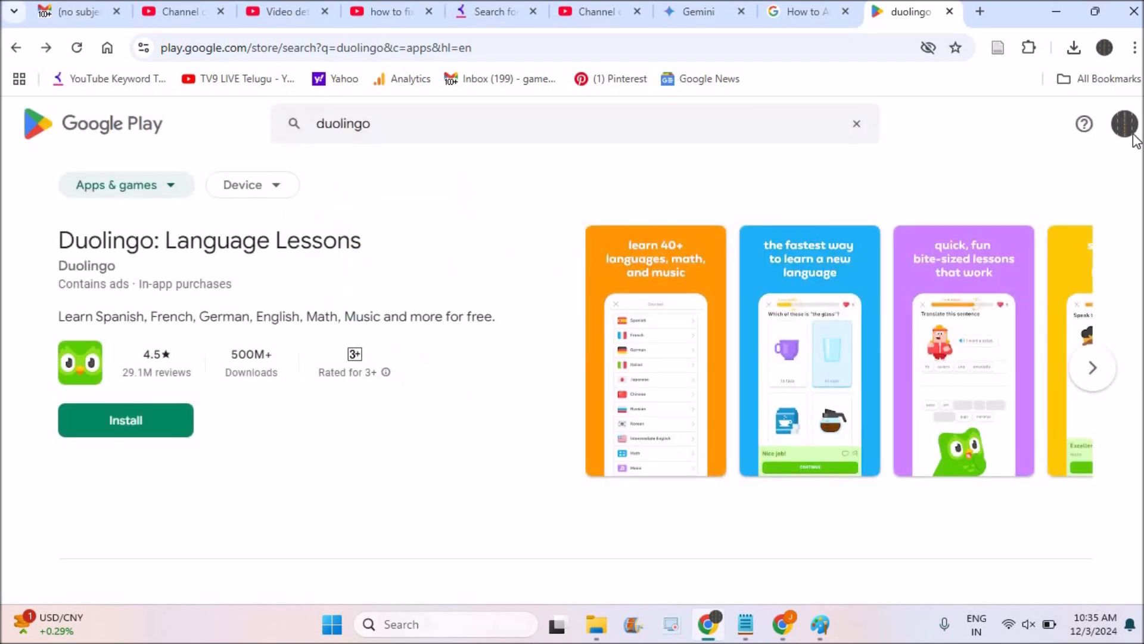
pyautogui.click(980, 10)
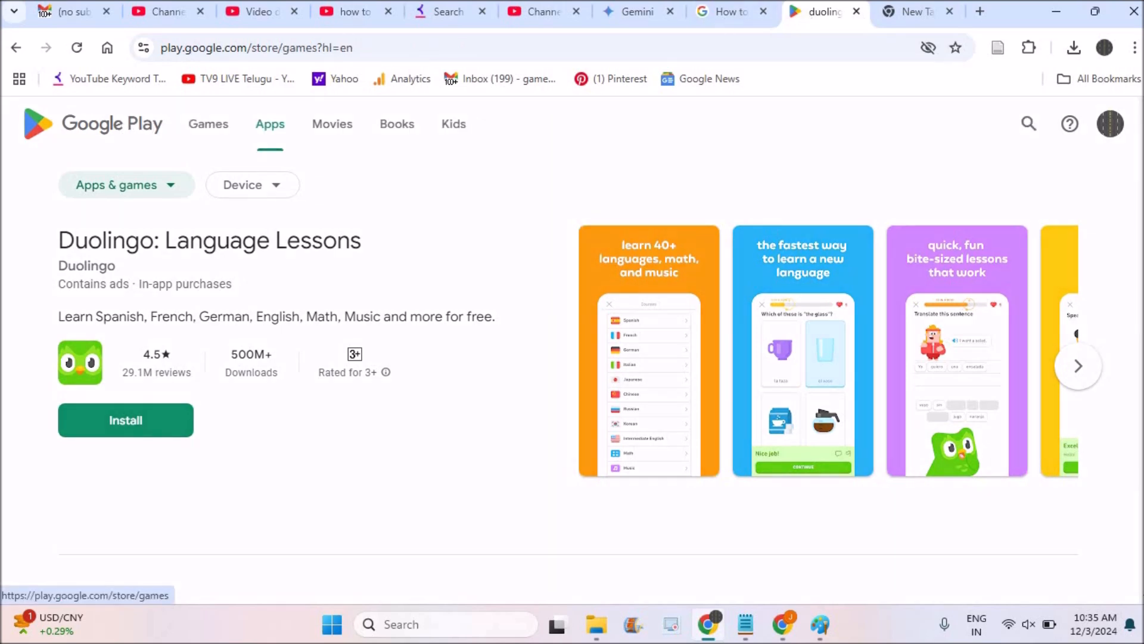
# In the new tab, go to google.com and search 'google play games beta pc download'
pyautogui.click(913, 12)
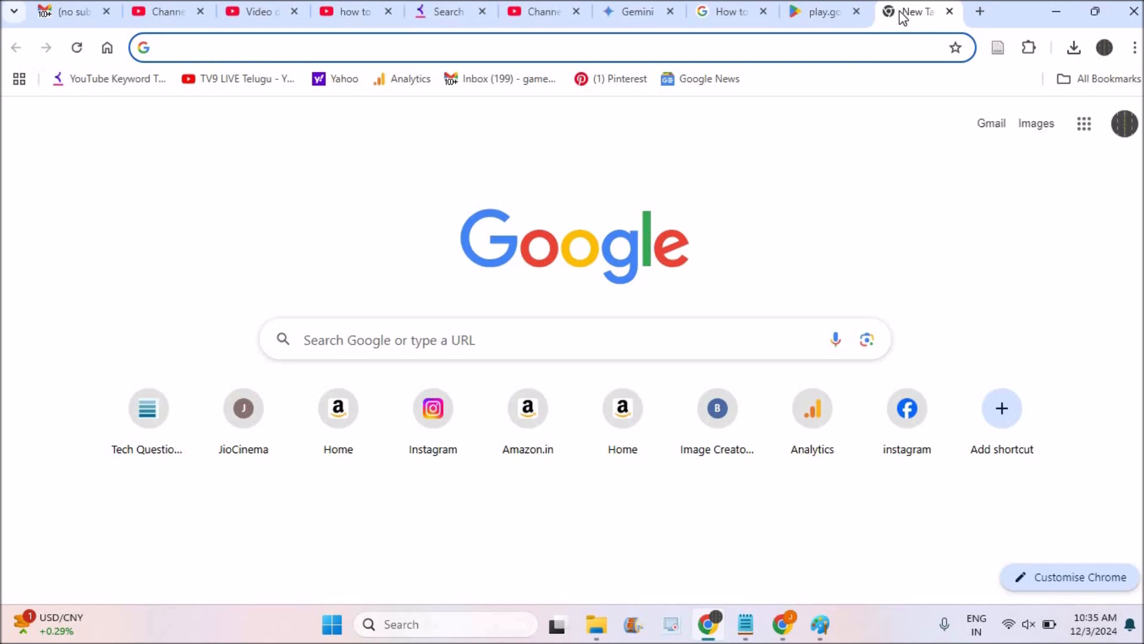
pyautogui.write('google.com')
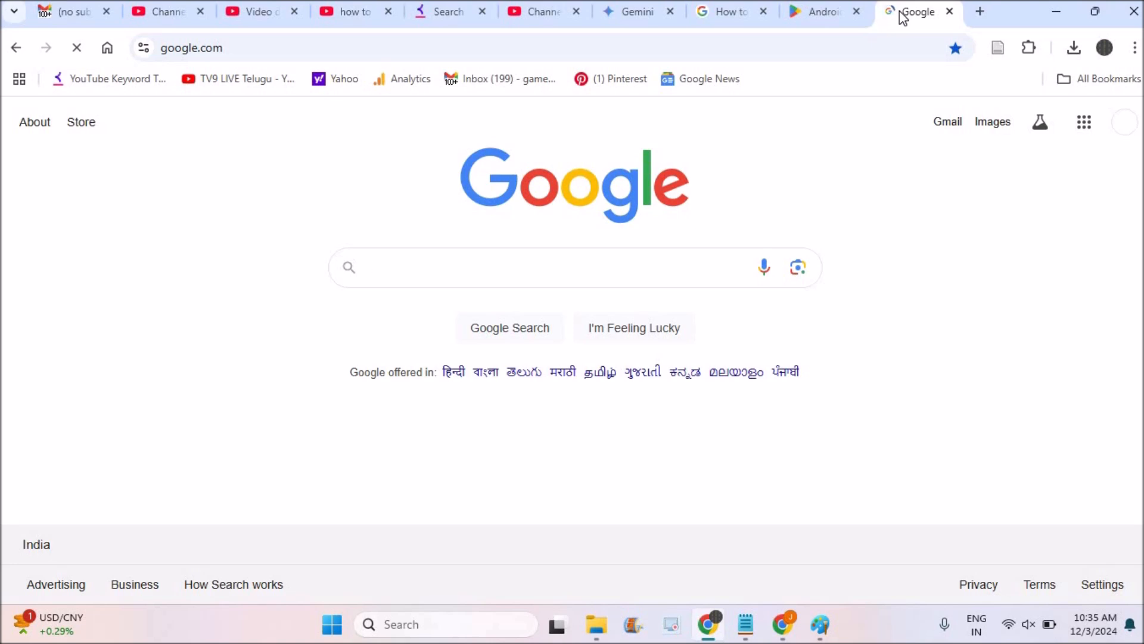
pyautogui.write('google pla')
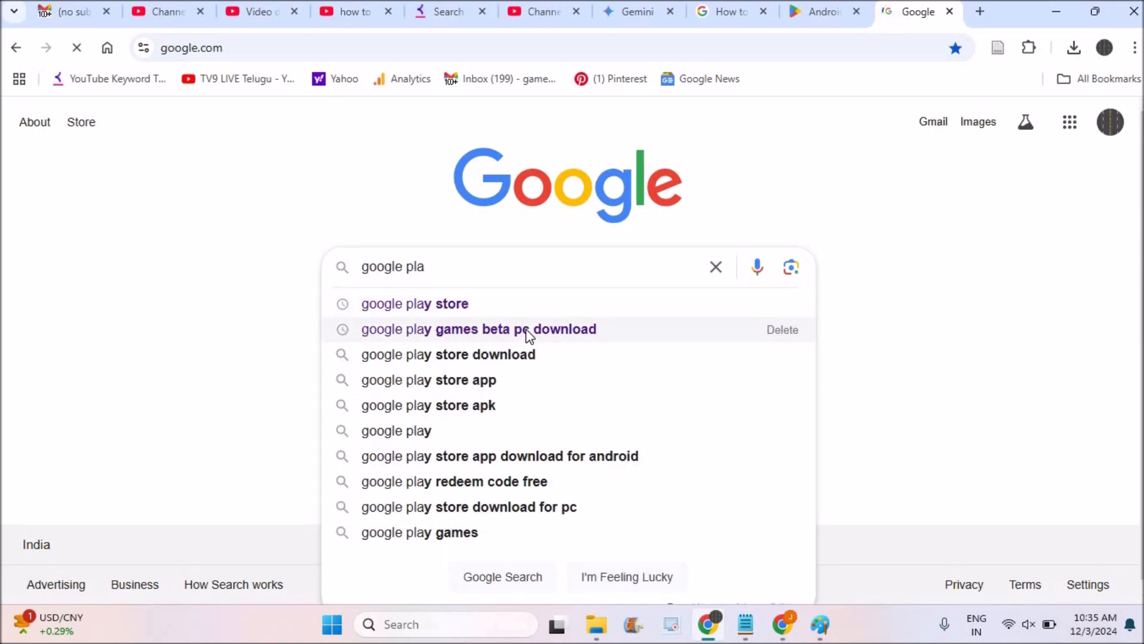
pyautogui.click(478, 329)
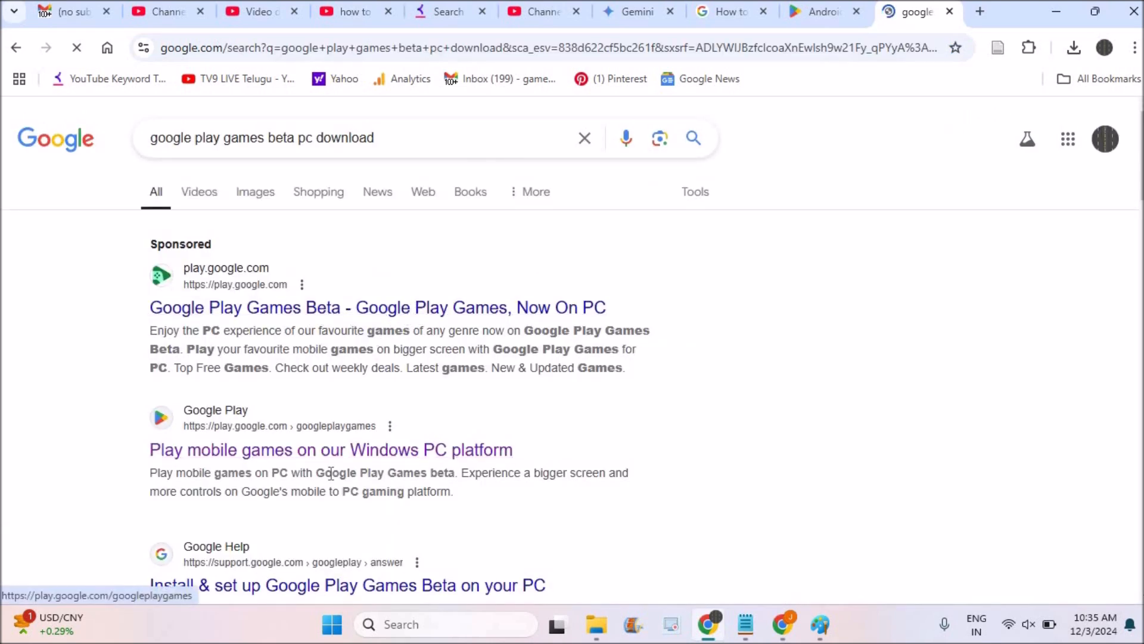
pyautogui.click(330, 449)
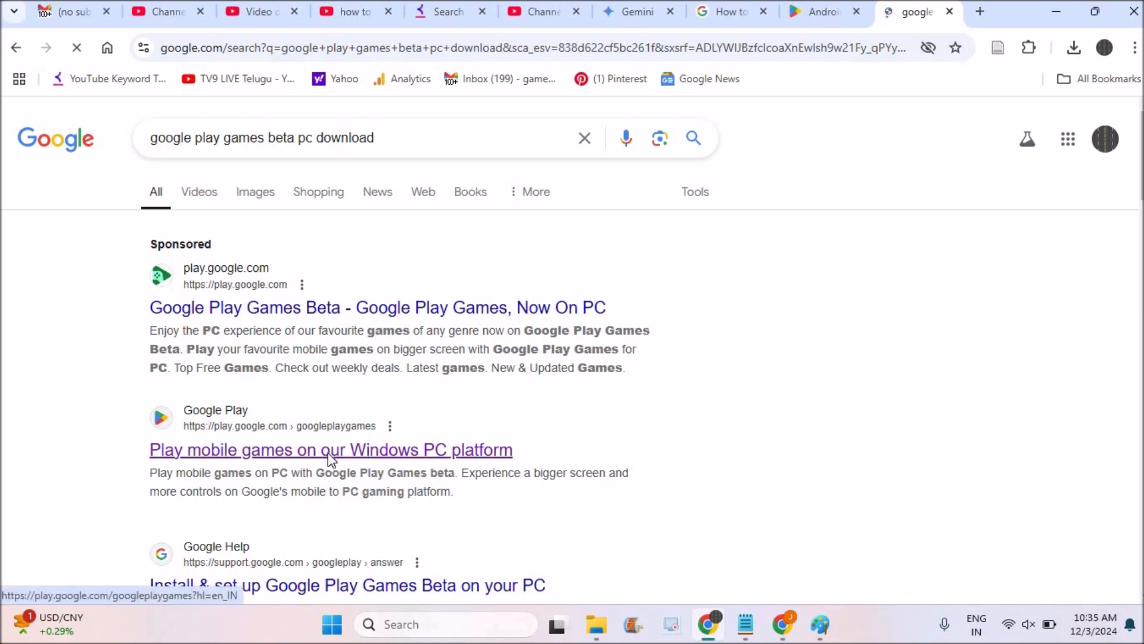
# Open the 'Play mobile games on our Windows PC platform' result and search Windows for 'google pla'
pyautogui.click(330, 449)
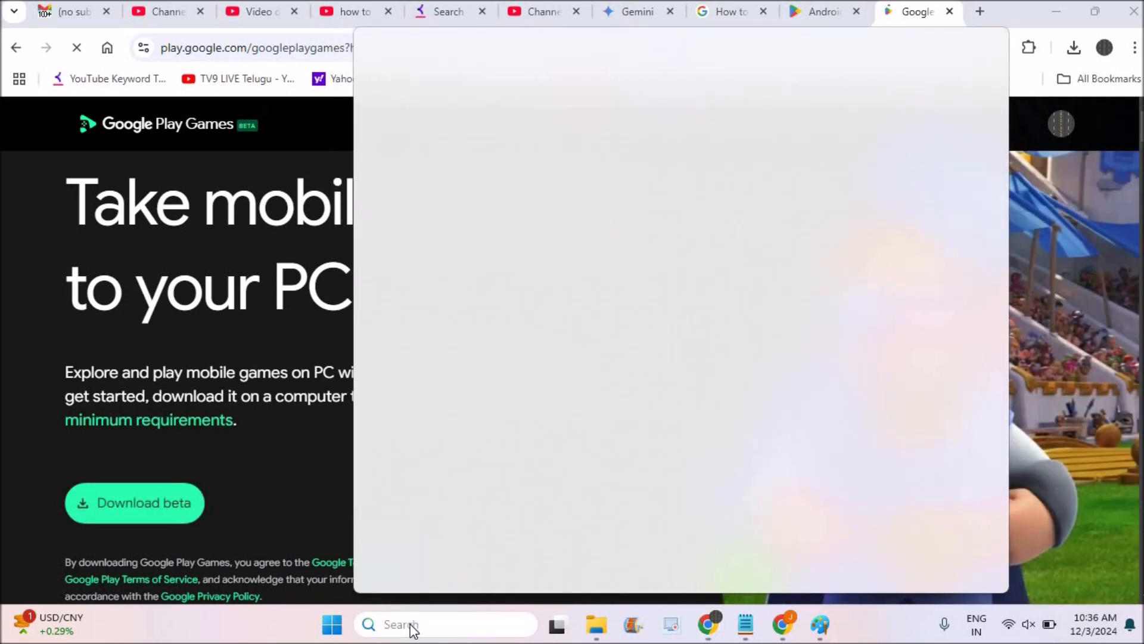
pyautogui.write('google play')
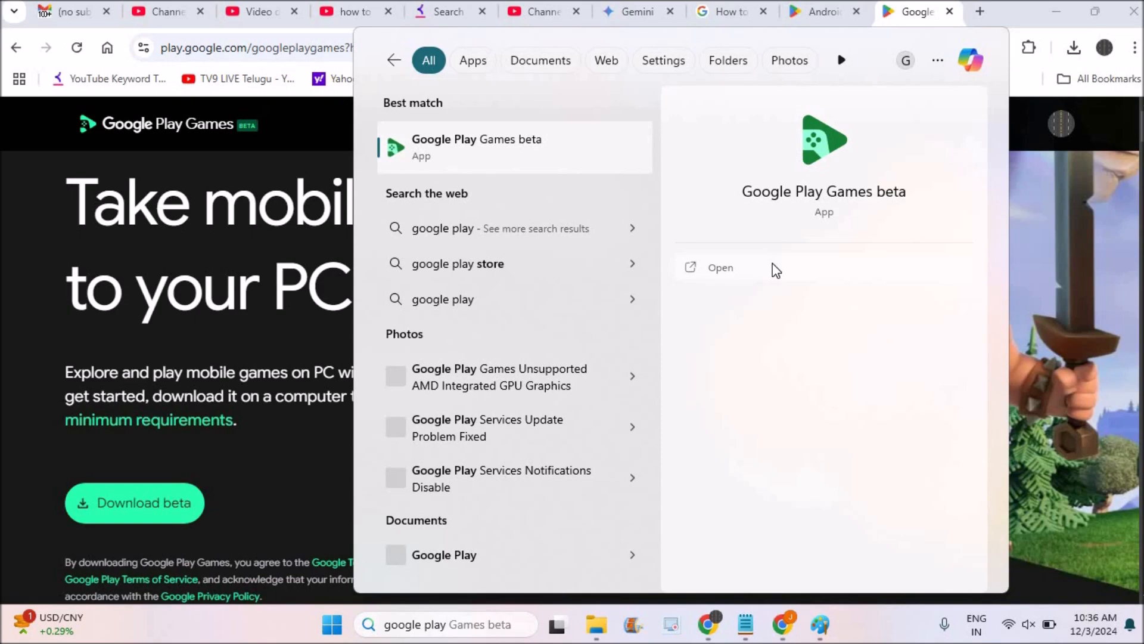
# Launch Google Play Games beta and view Free Fire MAX from the Explore catalogue
pyautogui.click(719, 267)
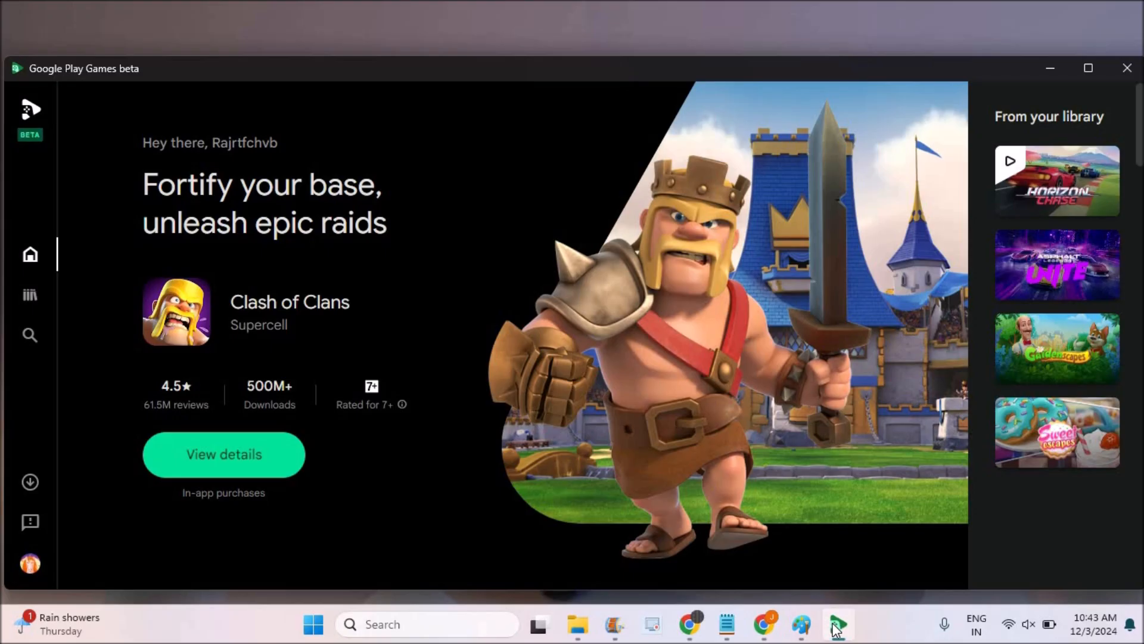
pyautogui.moveTo(487, 289)
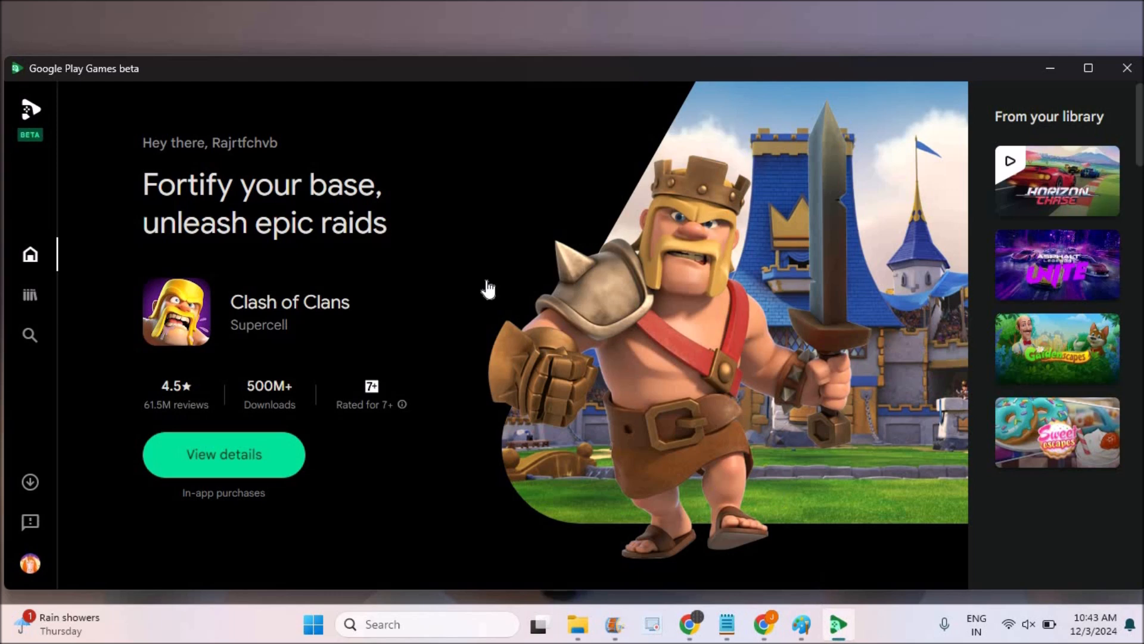
pyautogui.moveTo(621, 283)
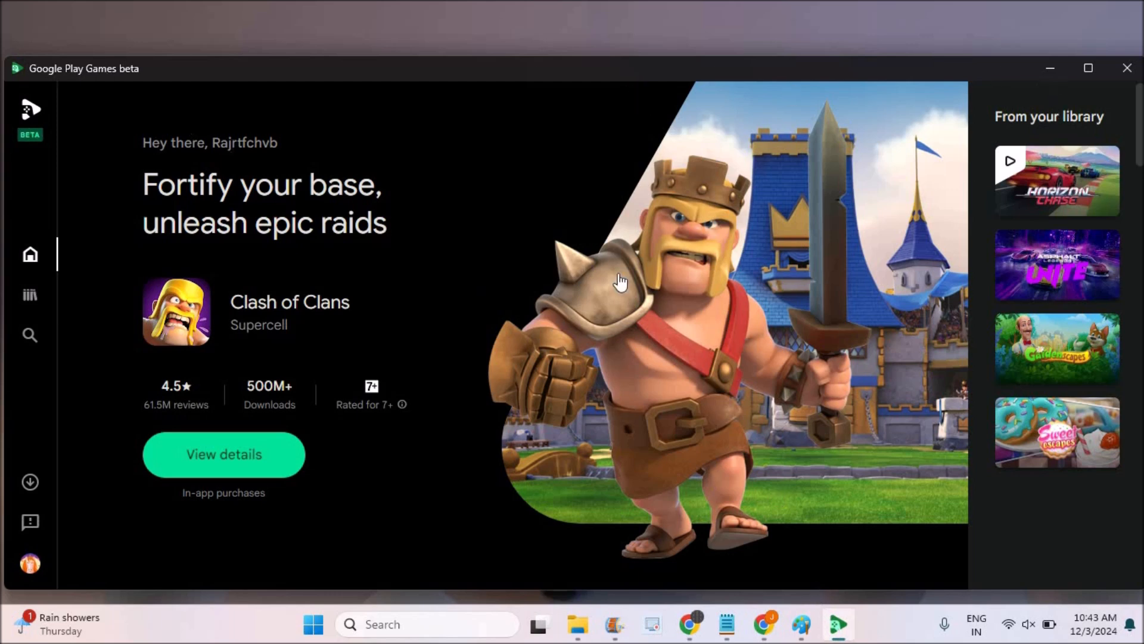
pyautogui.moveTo(31, 335)
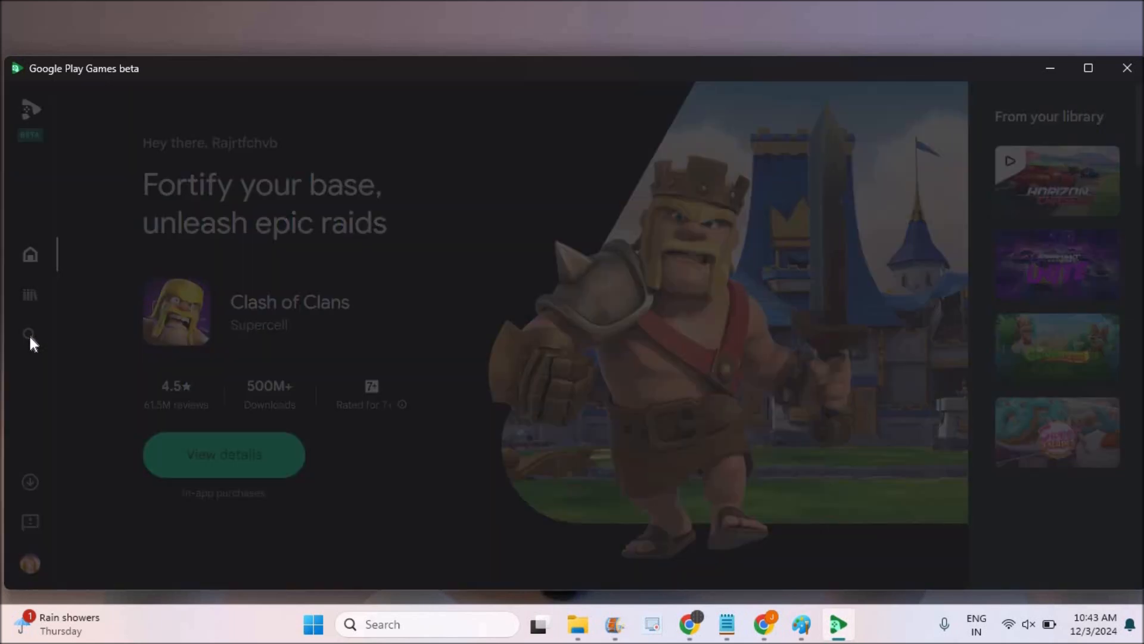
pyautogui.click(30, 335)
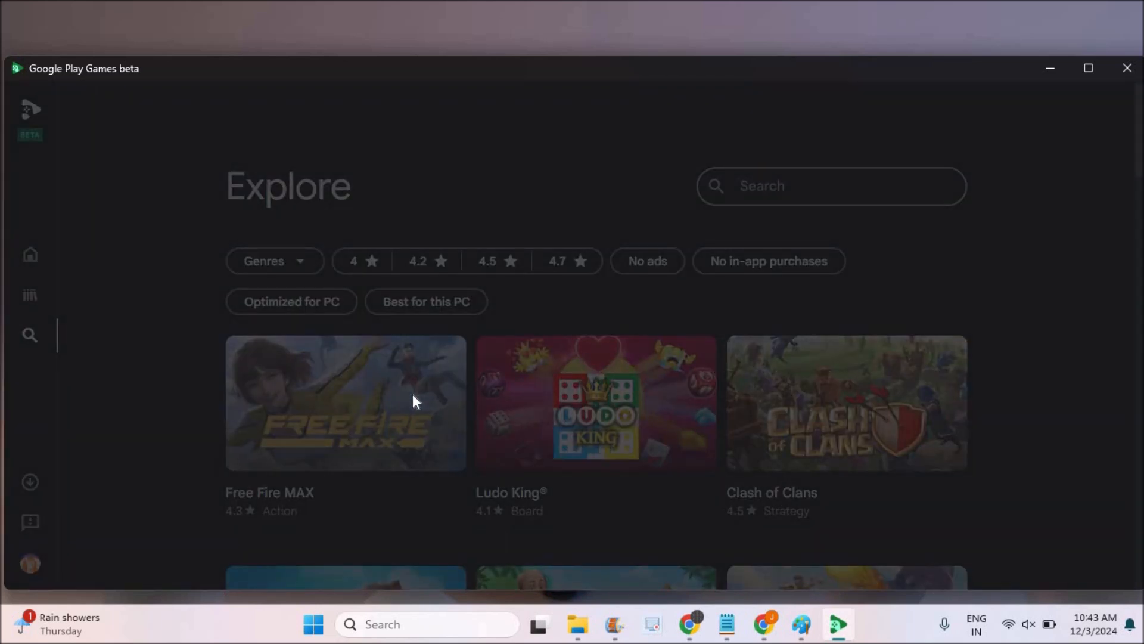
pyautogui.click(345, 403)
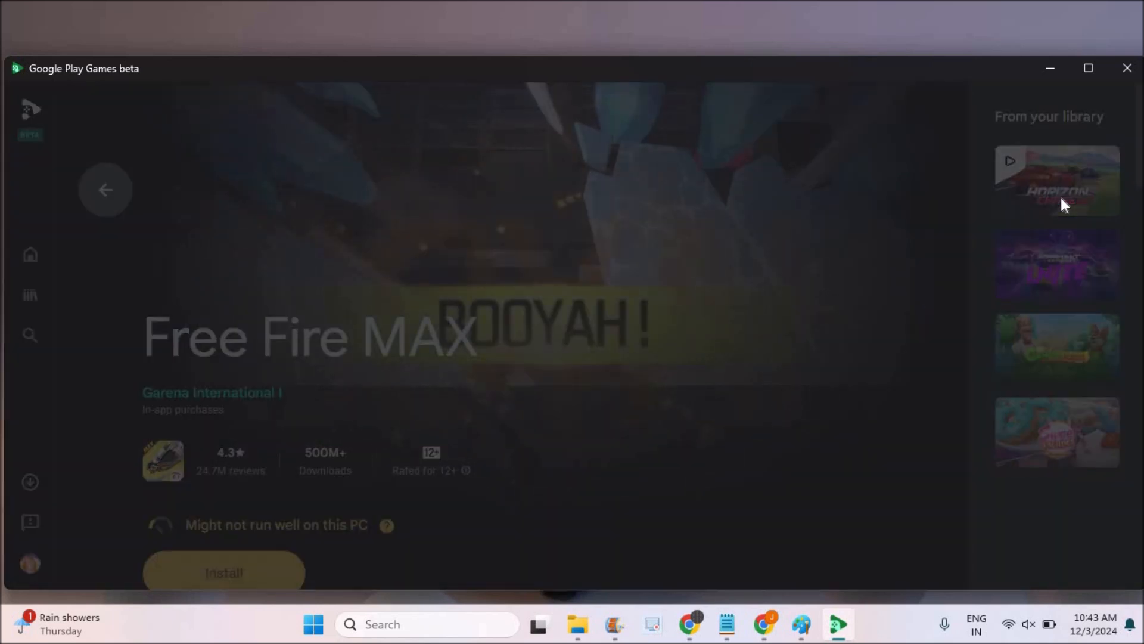
# Open Horizon Chase – Arcade Racing from your library and start playing it
pyautogui.click(1056, 180)
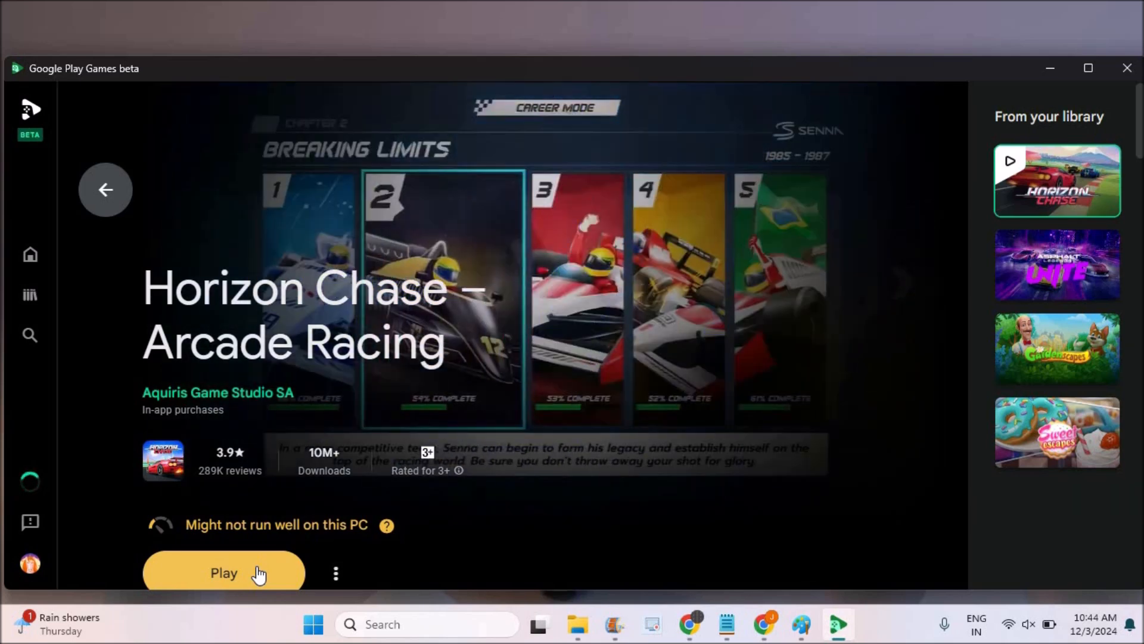
pyautogui.click(224, 573)
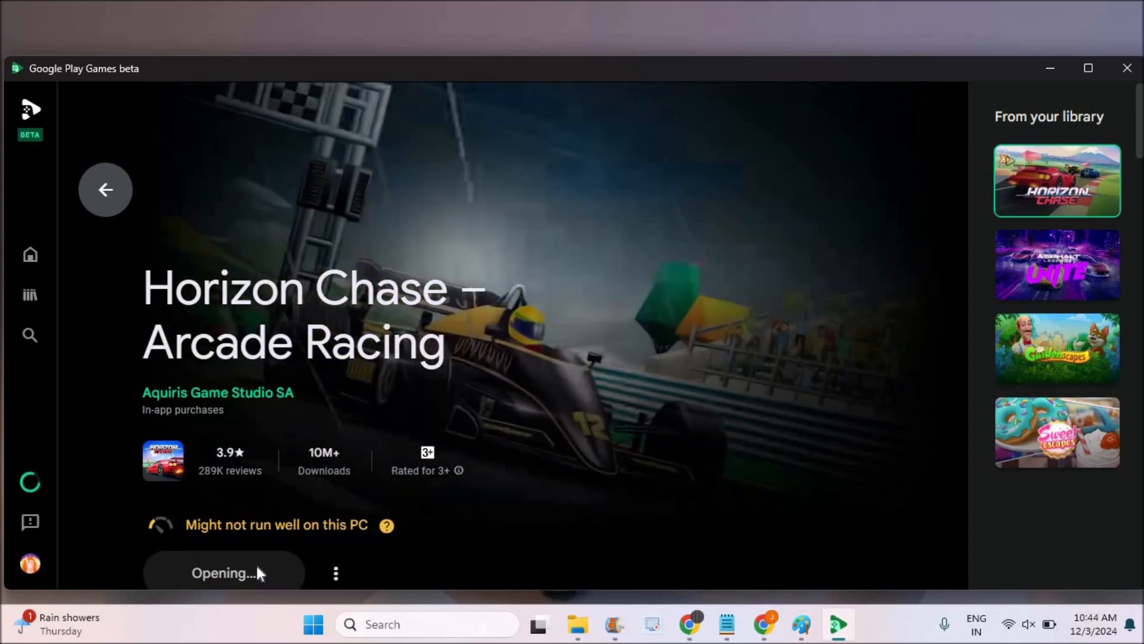